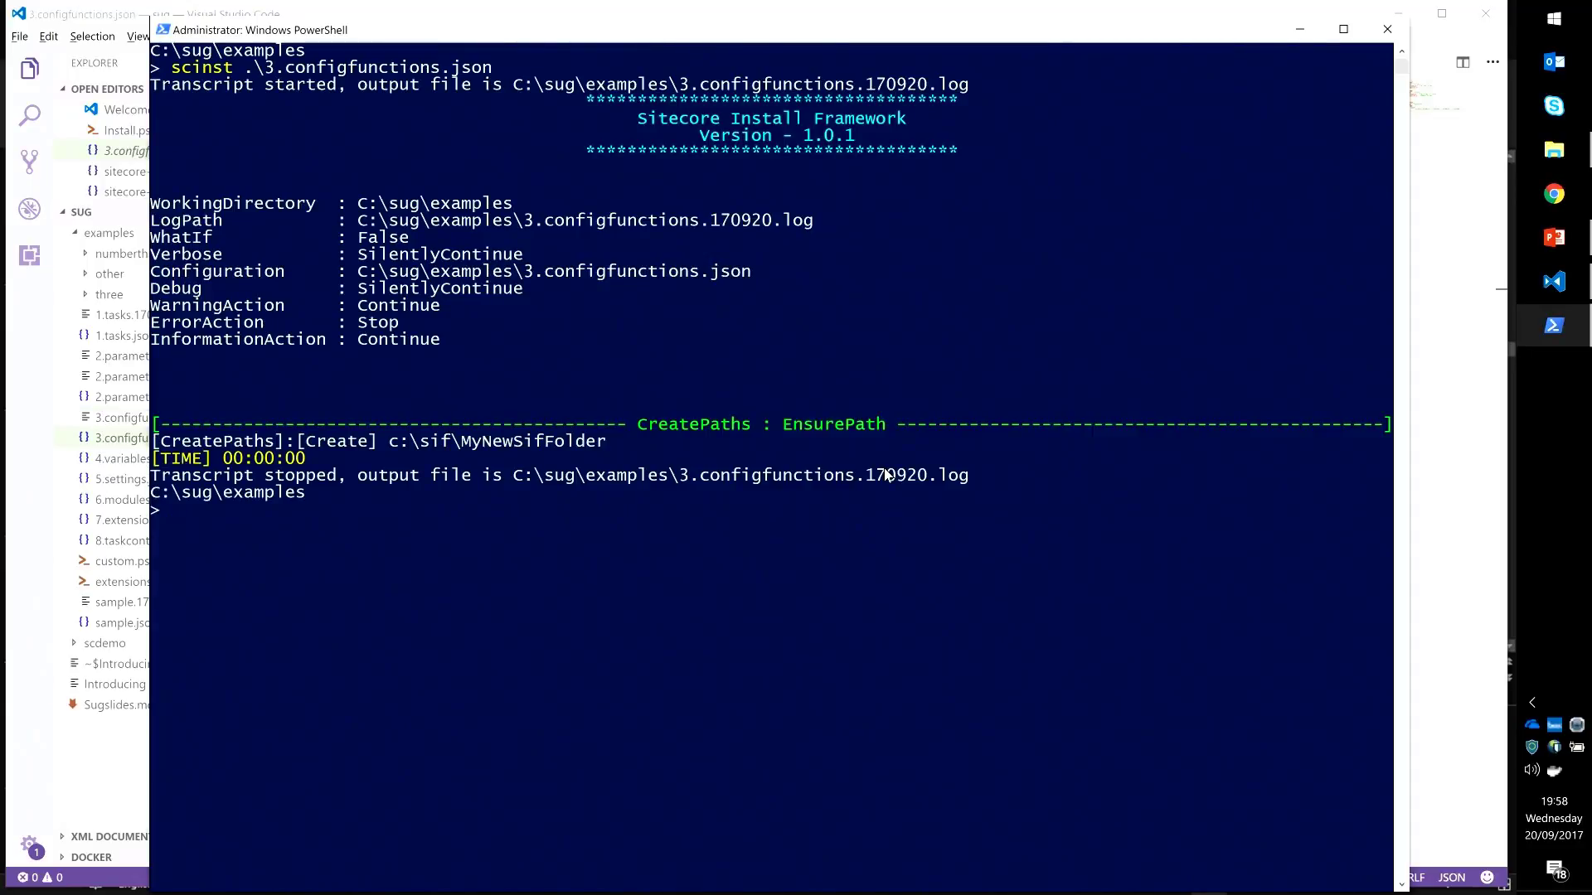
{"action": "mouse_move", "coordinate": [360, 478]}
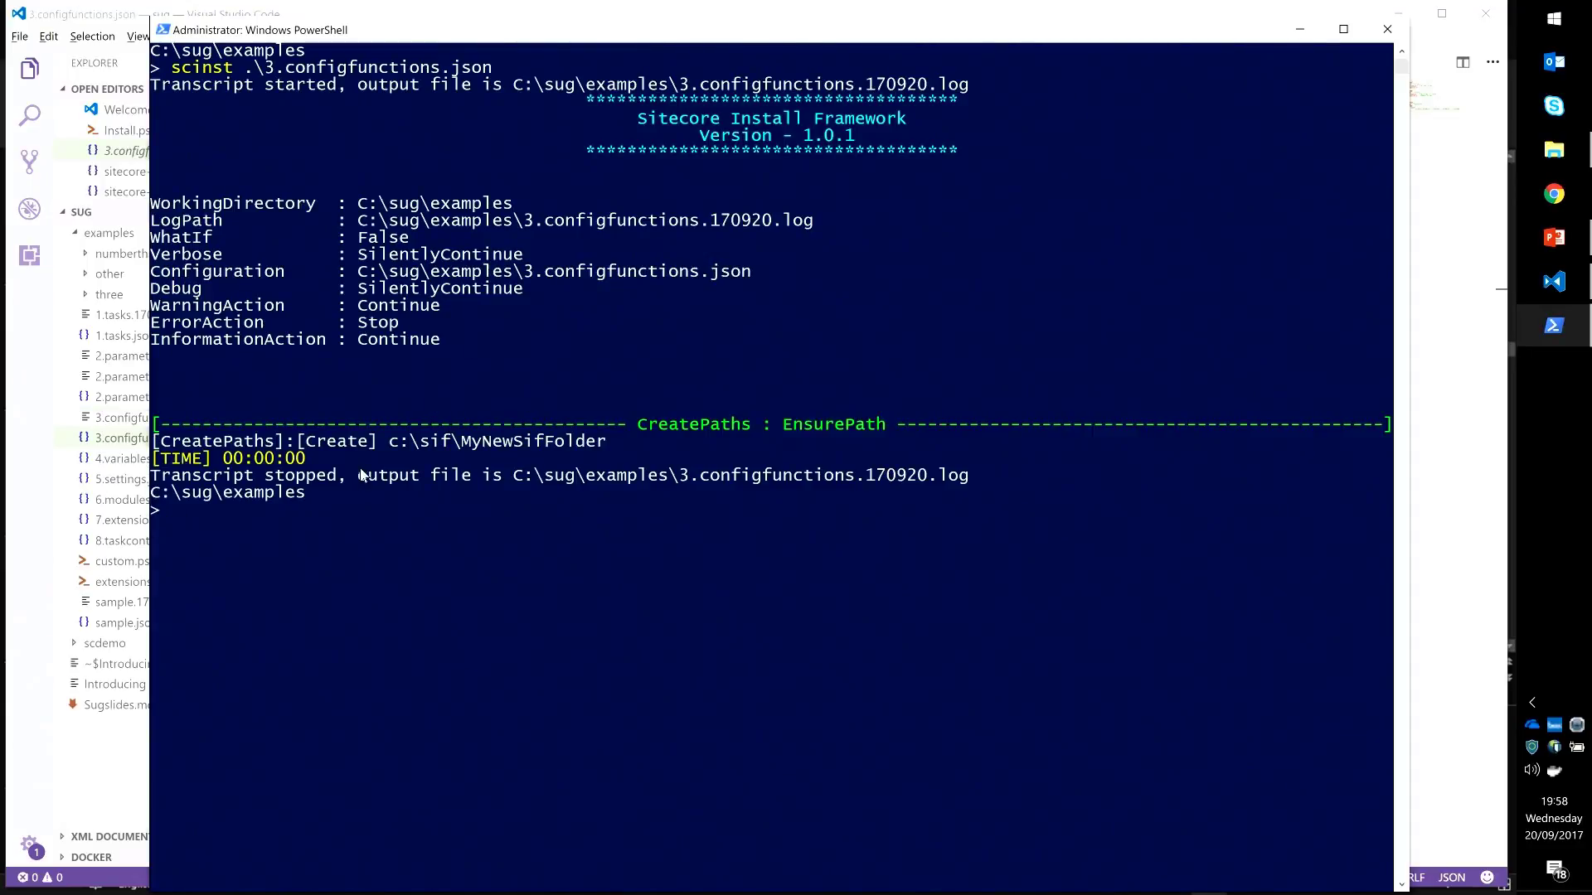
- Select the created MyNewSifFolder path in the previous run's output
{"action": "left_click_drag", "start_coordinate": [385, 440], "coordinate": [606, 440]}
{"action": "type", "text": "scinst .\\3.configfunctions.json -WorkingDirectory"}
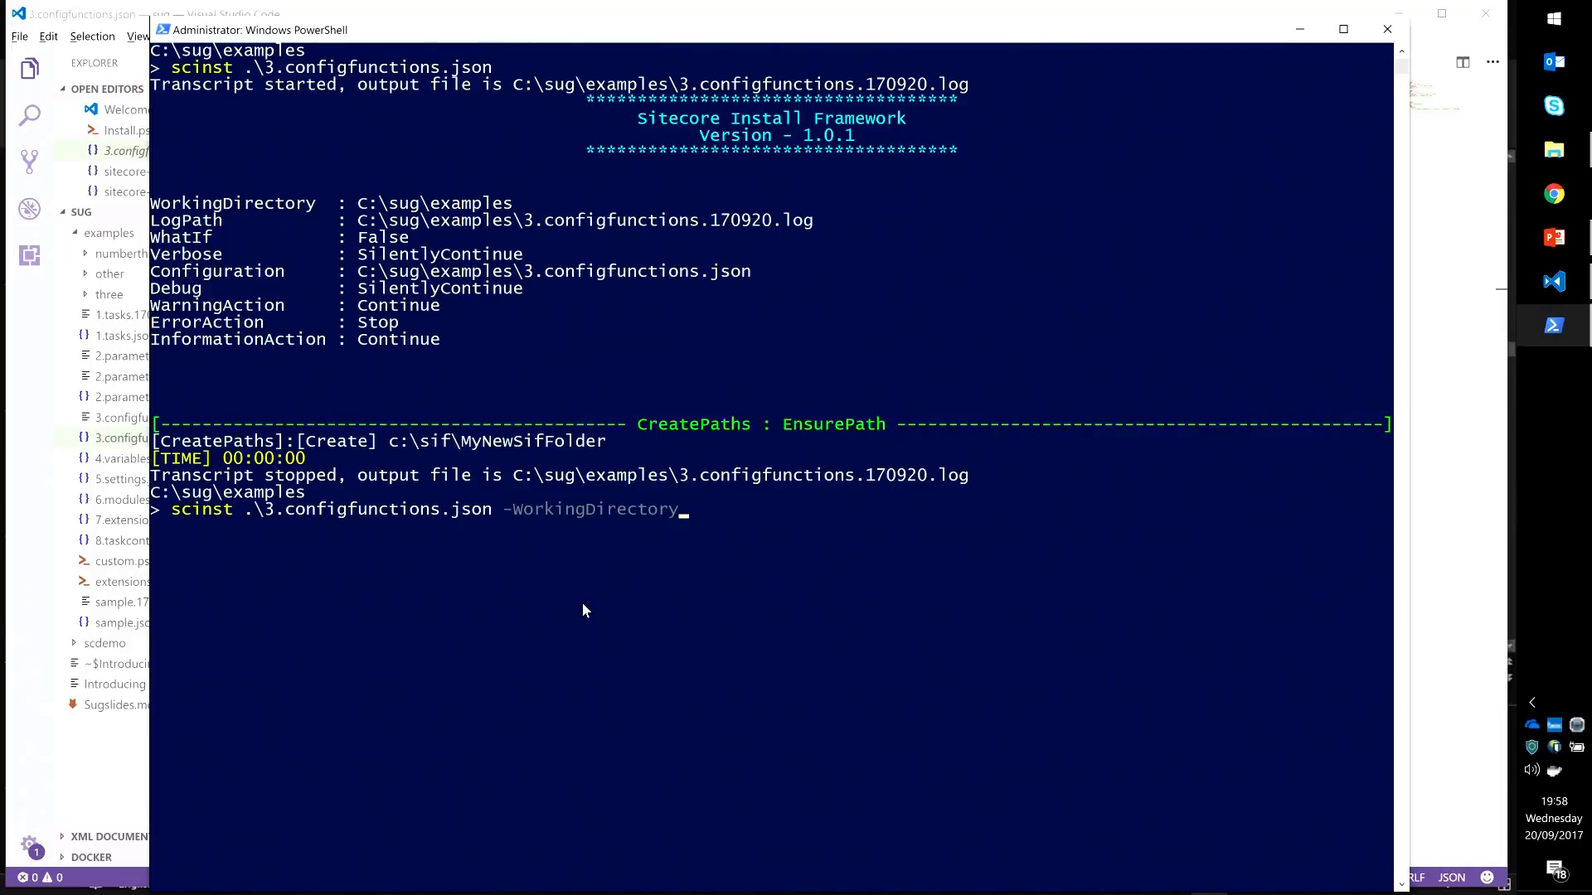
- Add -FolderName other to the scinst .\3.configfunctions.json re-run command
{"action": "type", "text": "-FolderName"}
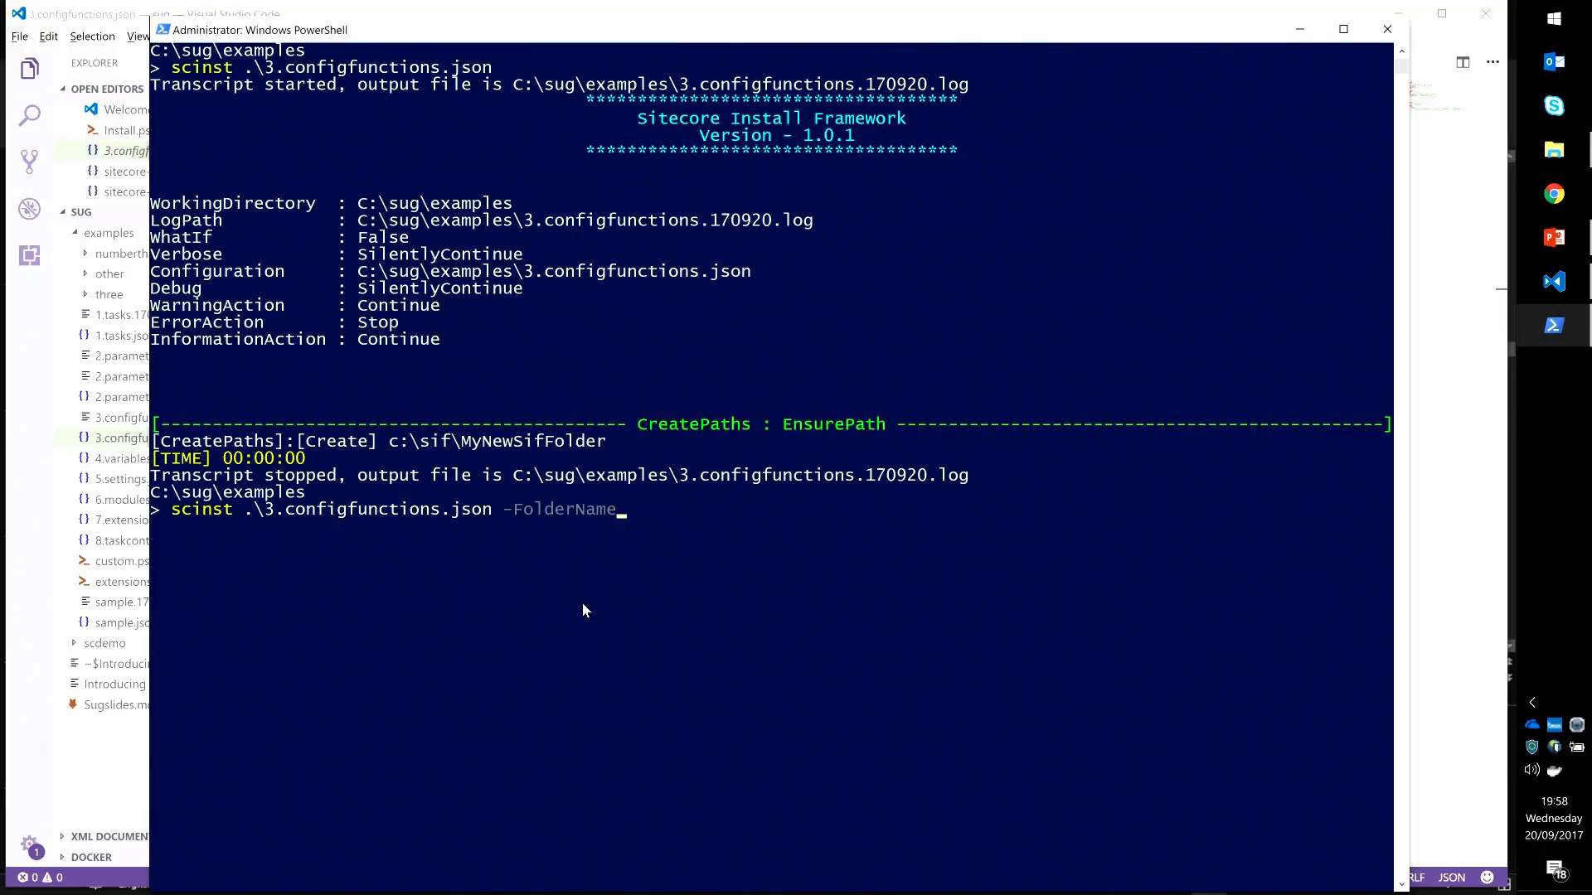
{"action": "type", "text": "other"}
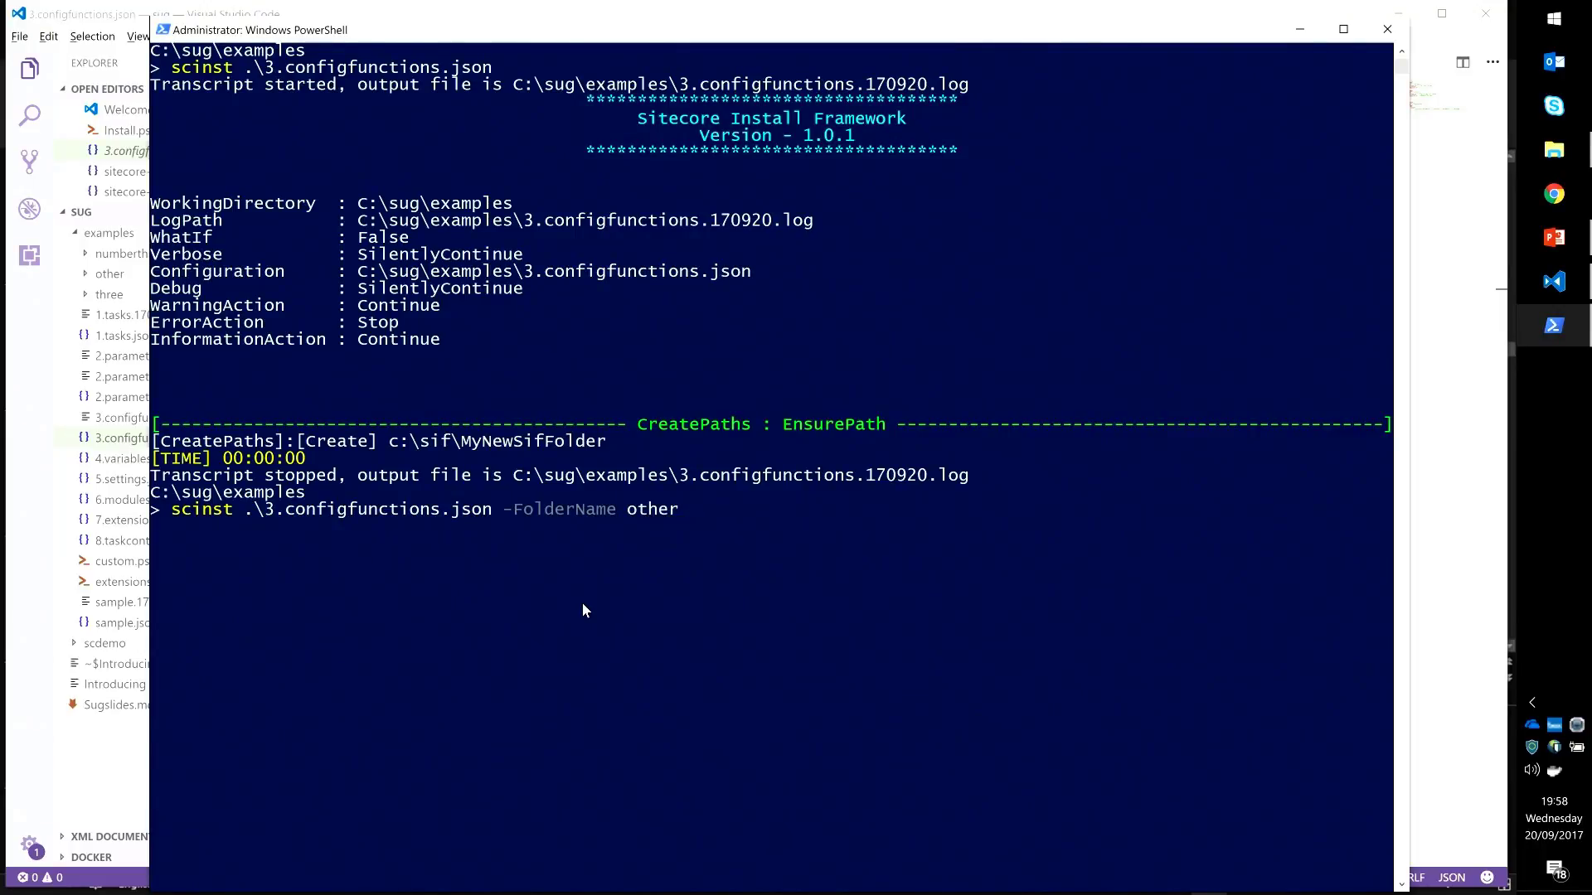